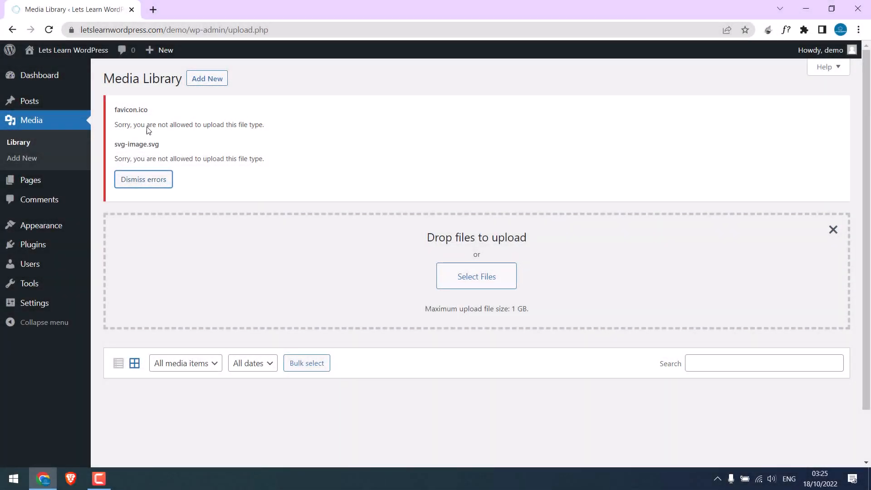
Step: In the Images folder, confirm svg-image is an SVG (1.35 KB) and favicon an ICO (15 KB)
double_click(131, 109)
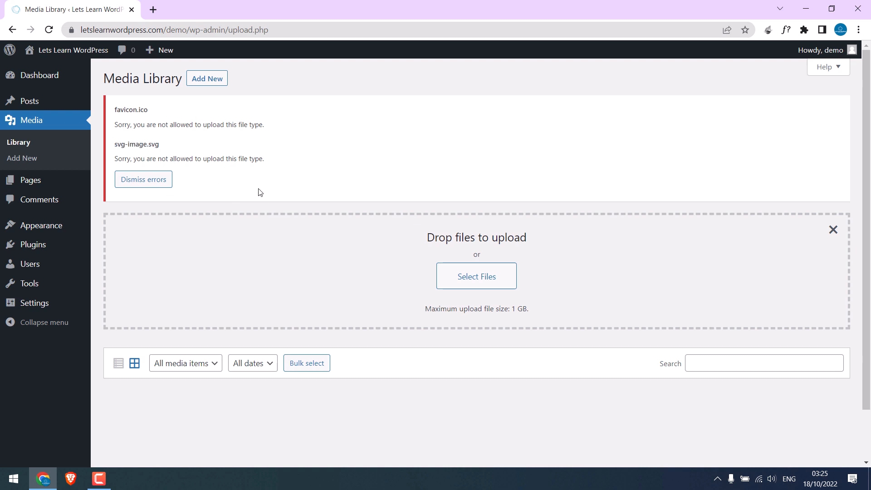
mouse_move(180, 141)
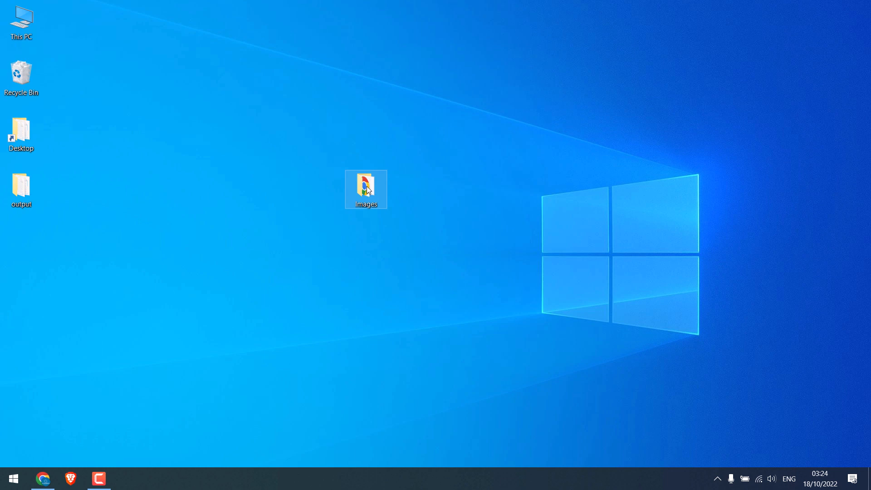
double_click(365, 188)
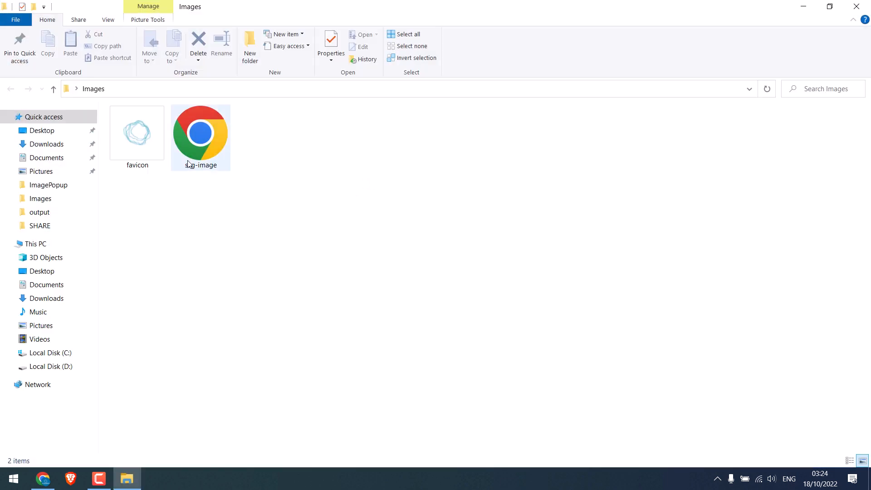
right_click(200, 133)
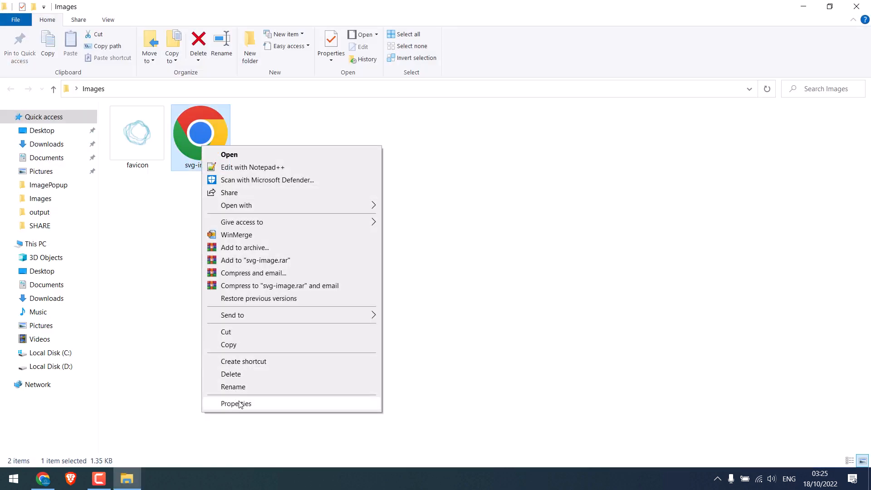
left_click(236, 403)
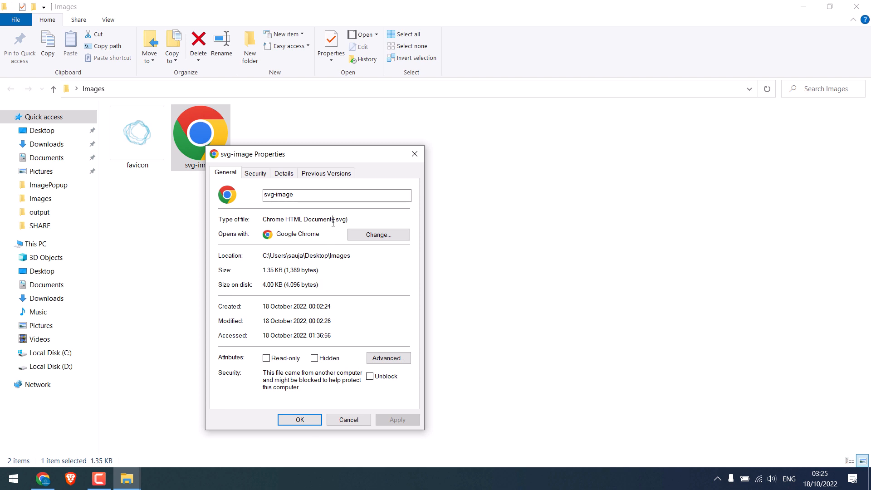
left_click(299, 419)
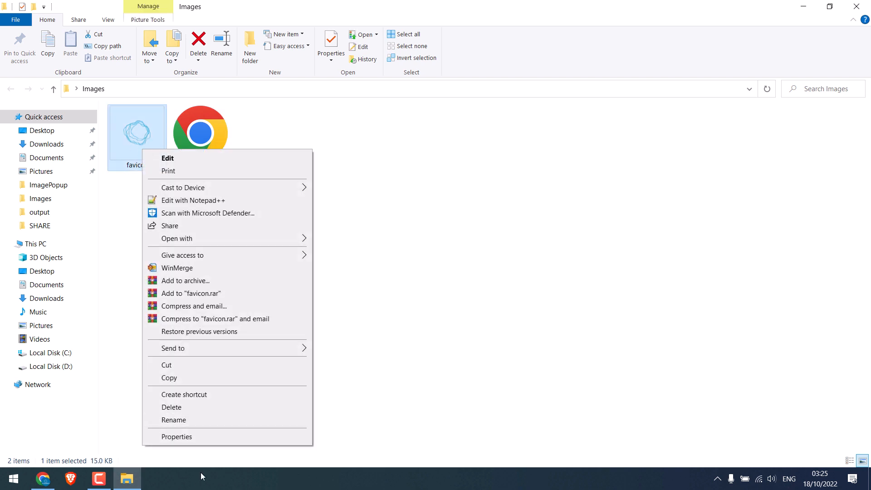
left_click(176, 436)
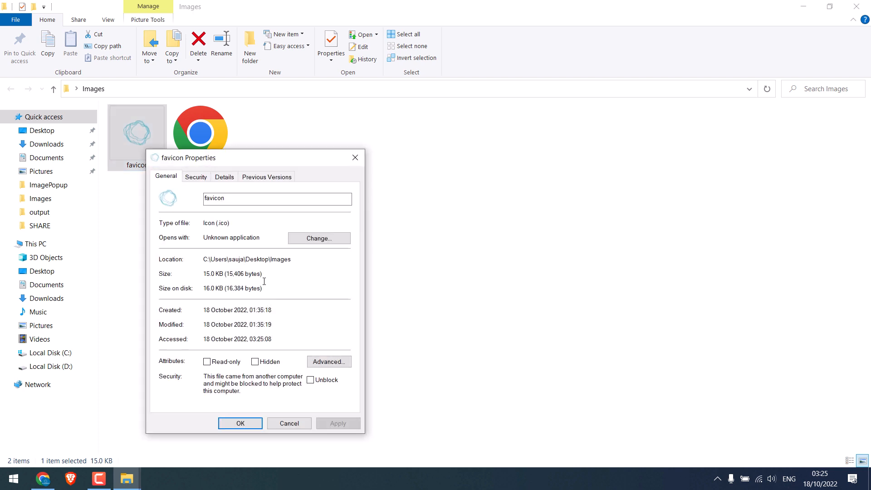
double_click(221, 223)
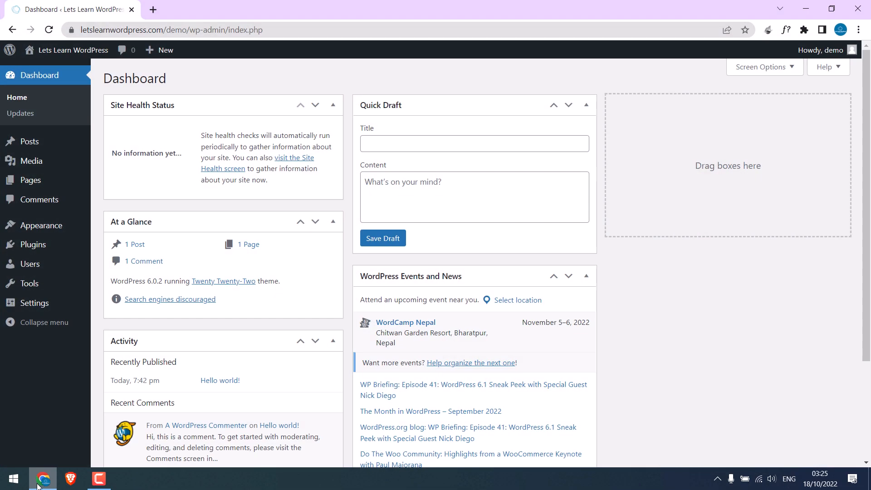
mouse_move(508, 173)
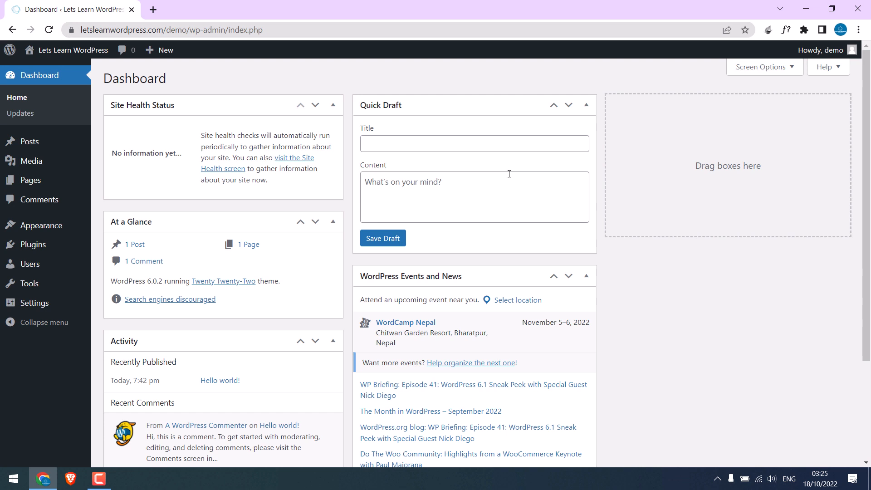
Step: Upload favicon and svg-image from Images to the Media Library using the All Files filter
left_click(32, 160)
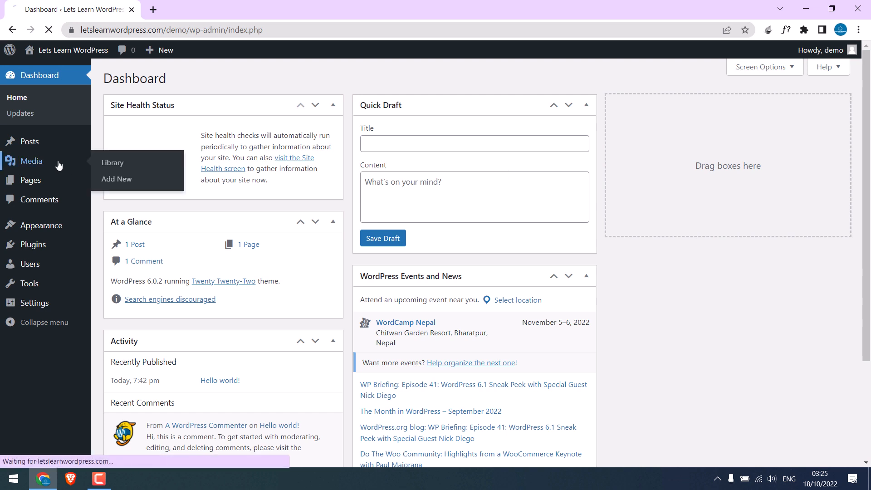
left_click(112, 163)
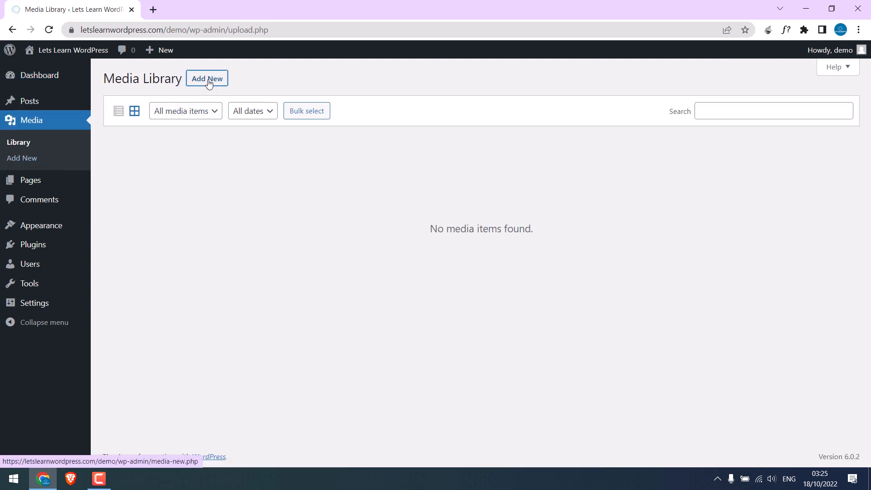
left_click(207, 78)
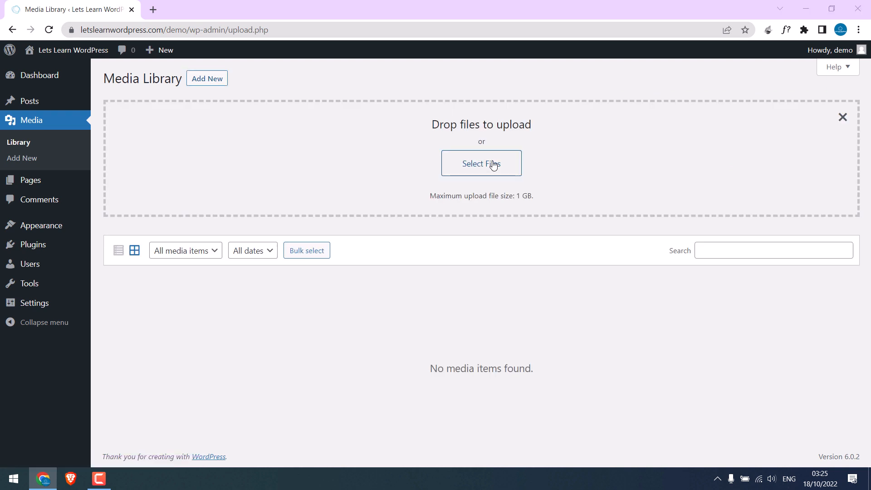
left_click(481, 163)
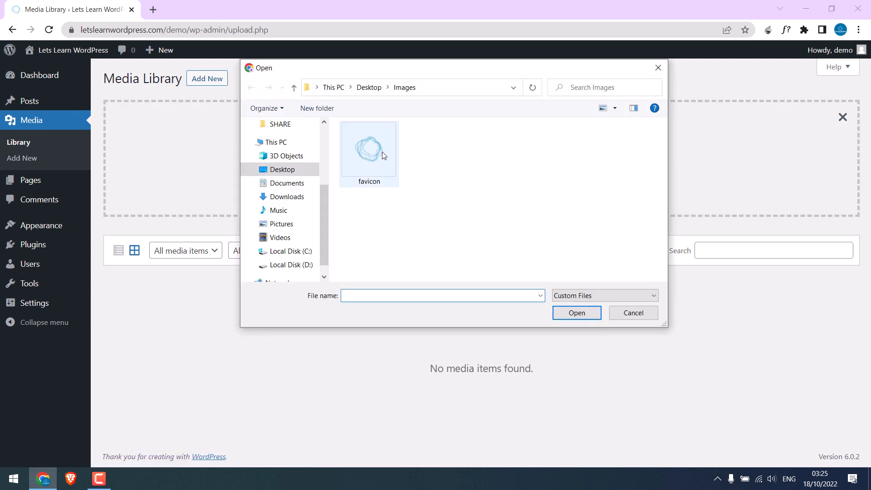
mouse_move(449, 138)
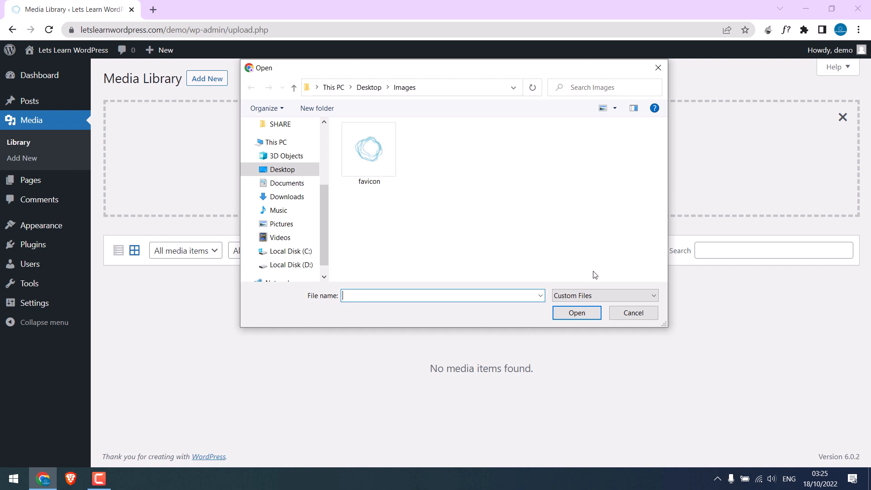
left_click(604, 294)
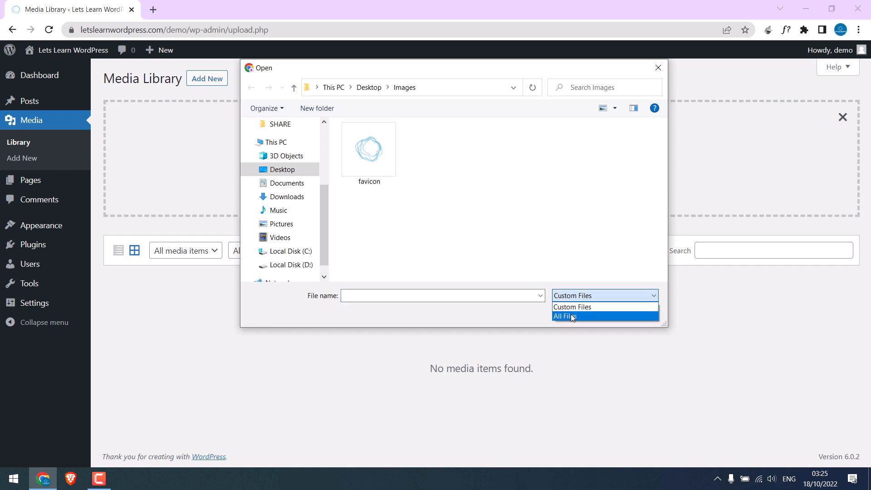
left_click(564, 316)
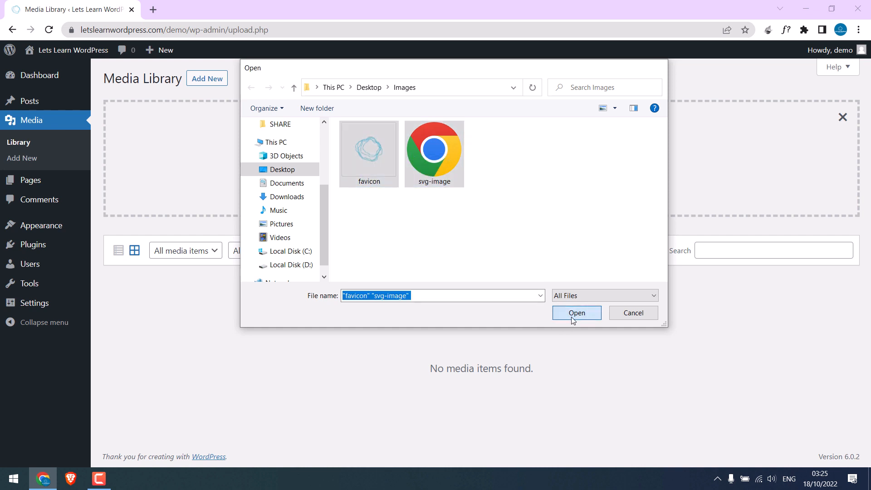
left_click(576, 312)
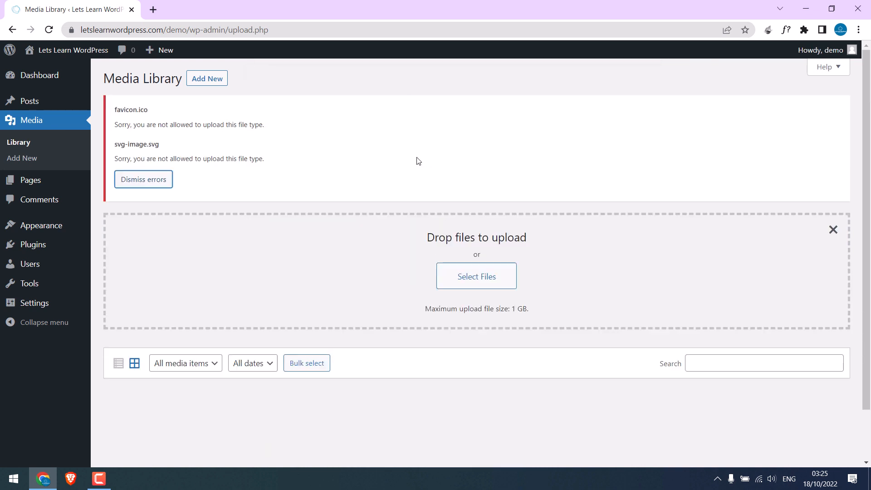
Step: Select and clear the svg-image.svg name in the disallowed-file-type error
double_click(122, 109)
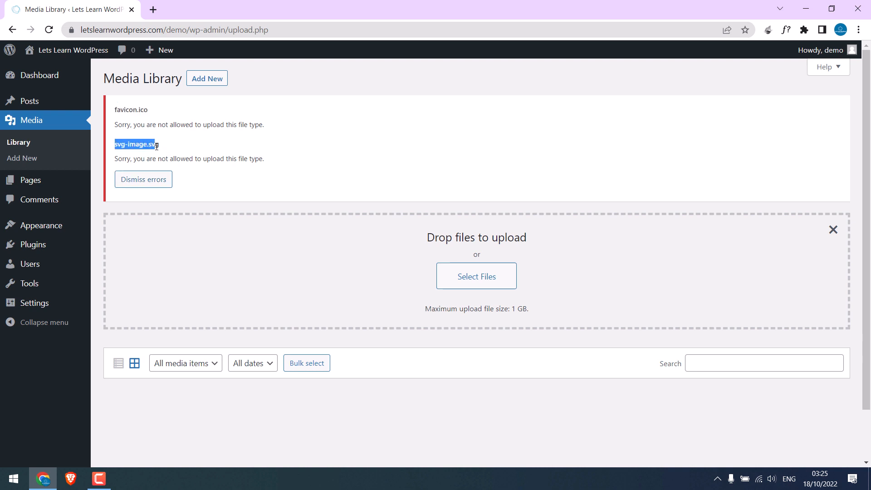
left_click(233, 195)
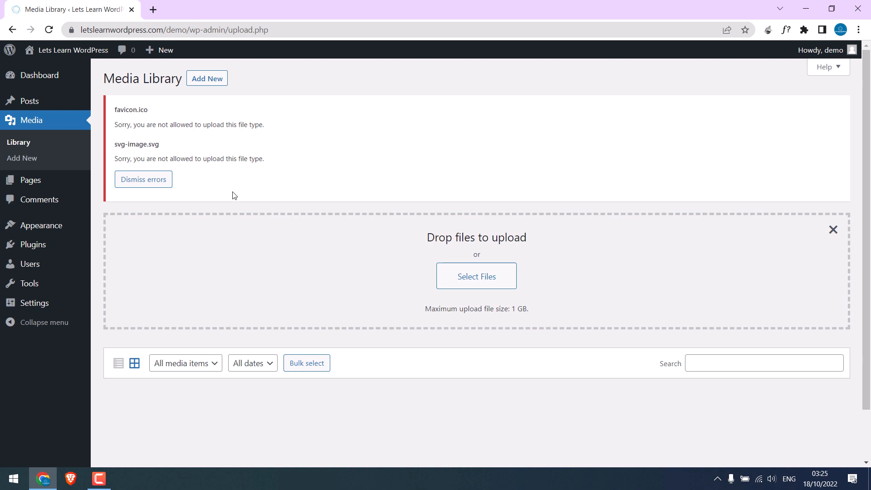
mouse_move(221, 164)
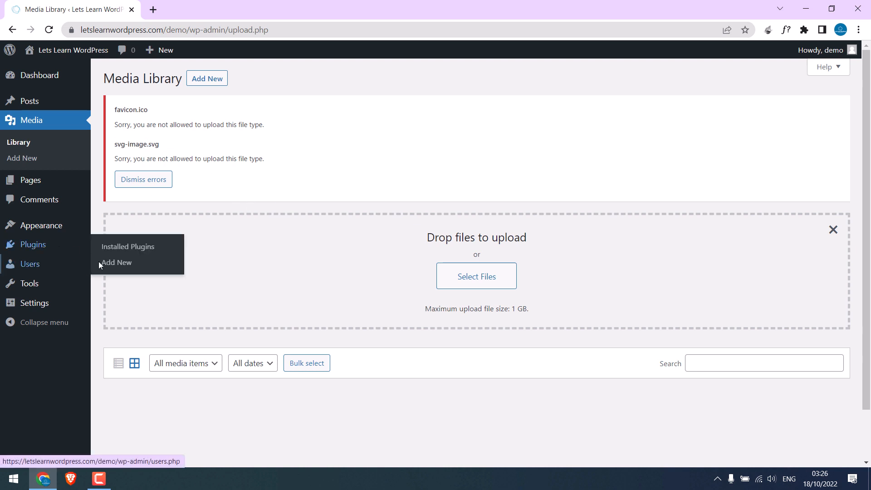
Step: Search plugins for 'ideasToCode' and install Enable SVG, WebP & ICO Upload
left_click(117, 262)
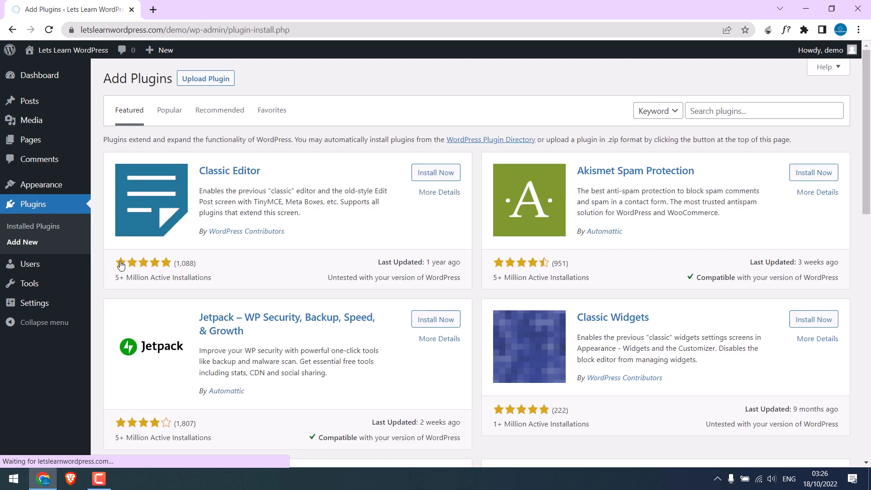
left_click(764, 111)
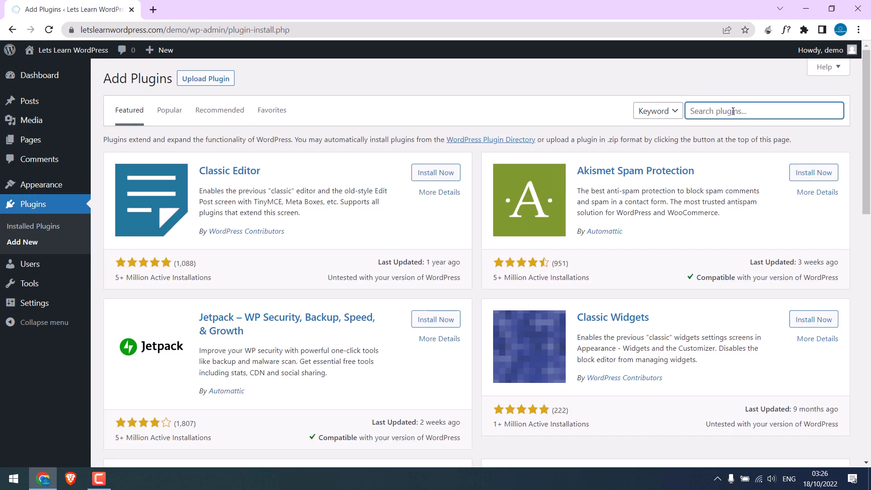
type("ideasToCode")
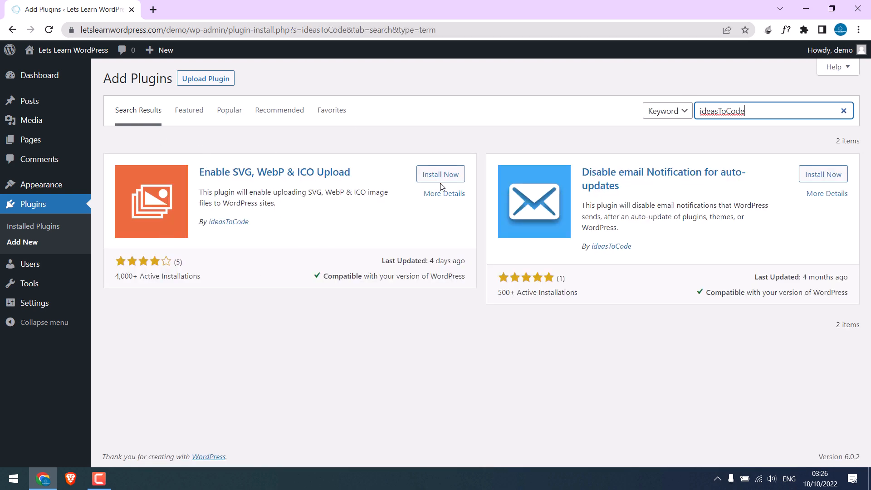
left_click(440, 174)
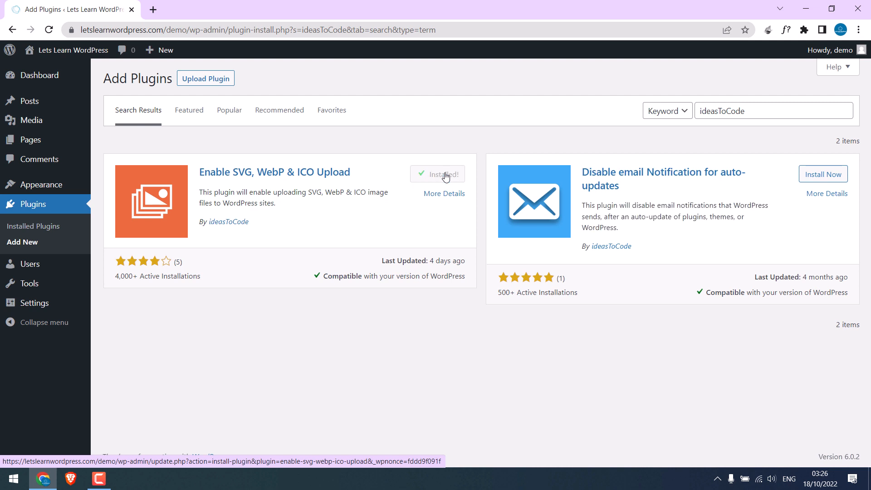
left_click(437, 173)
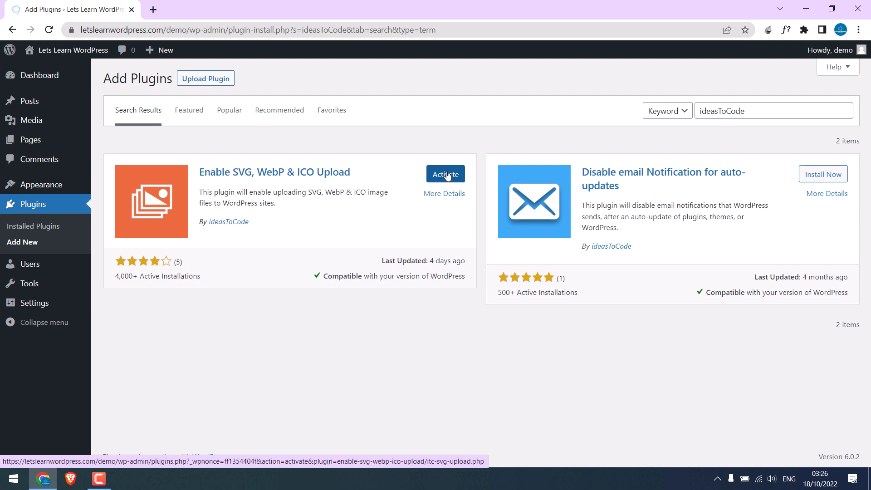
Step: Activate the upload plugin, dismiss the promo notice, and view its SVG/WebP/ICO settings
left_click(445, 173)
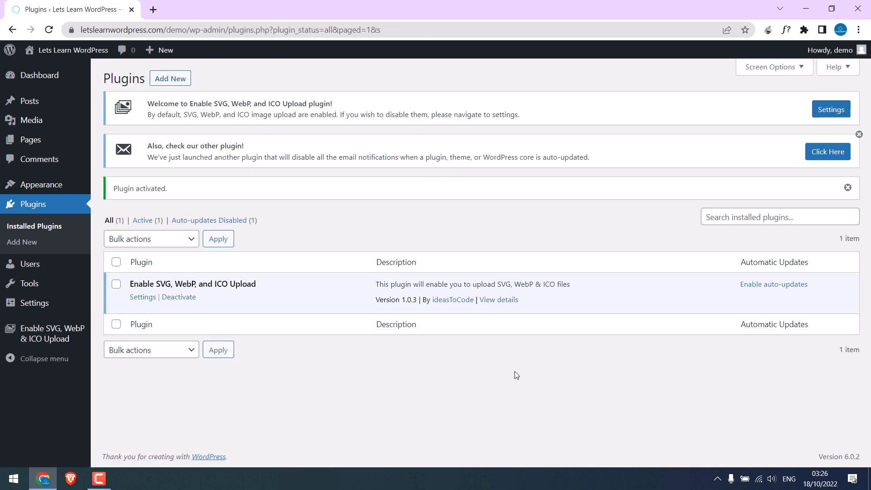
mouse_move(859, 143)
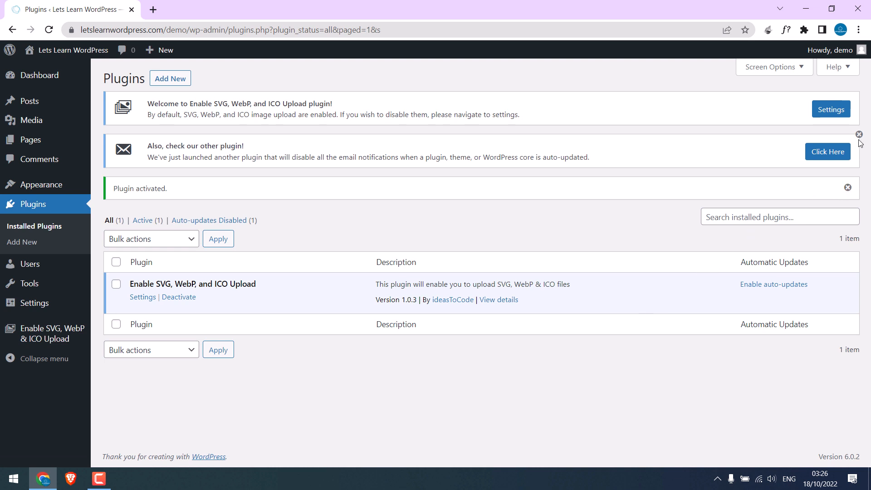
left_click(858, 134)
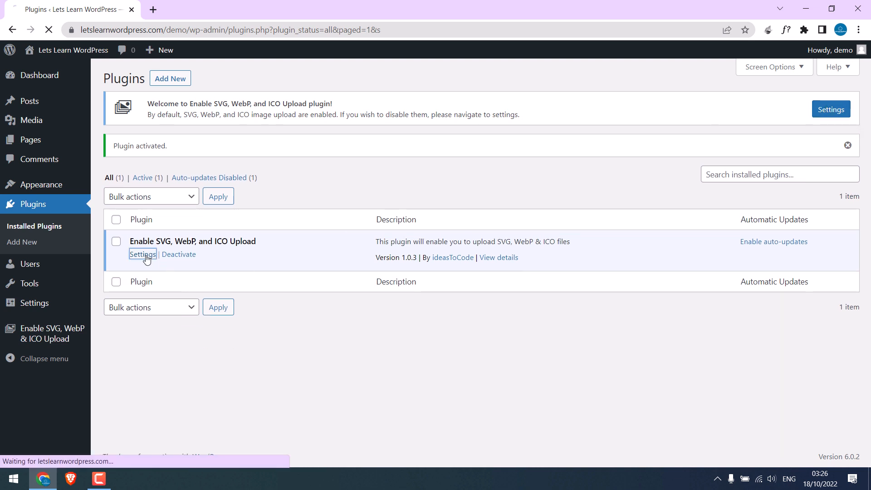
left_click(142, 254)
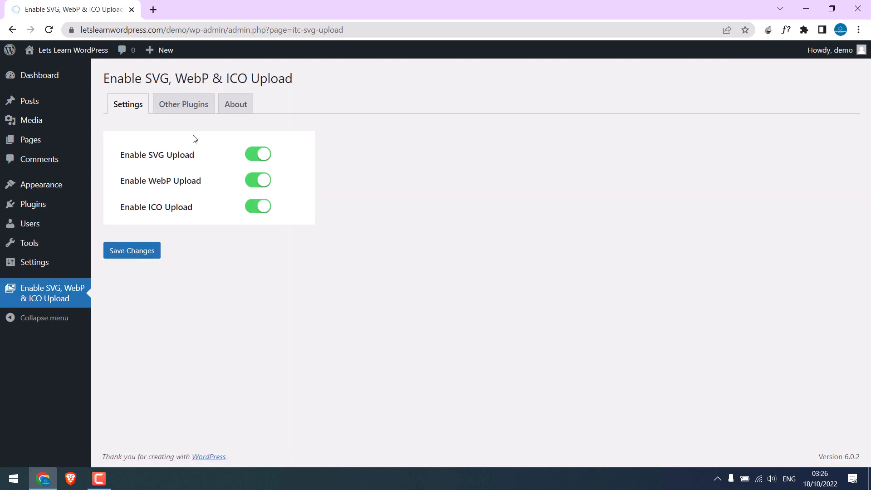
mouse_move(217, 257)
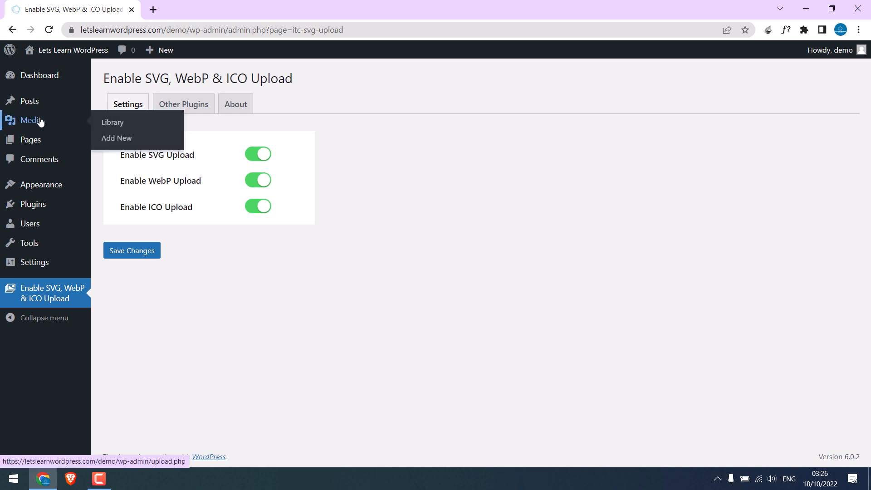
Step: Upload favicon and svg-image through Media Library Add New, giving 2 media items
left_click(112, 122)
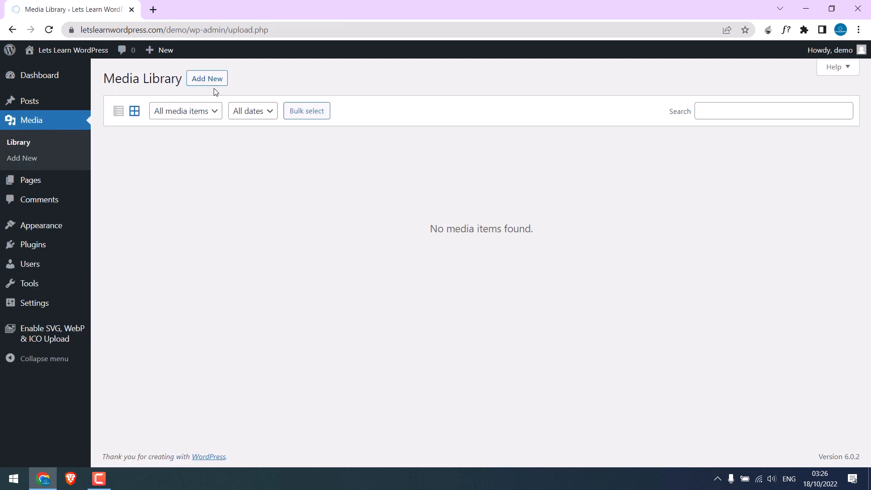
left_click(207, 77)
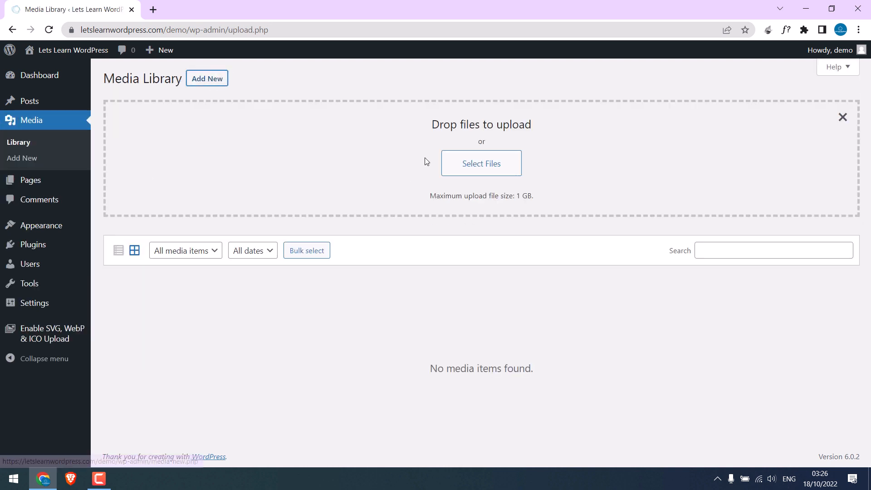
left_click(480, 163)
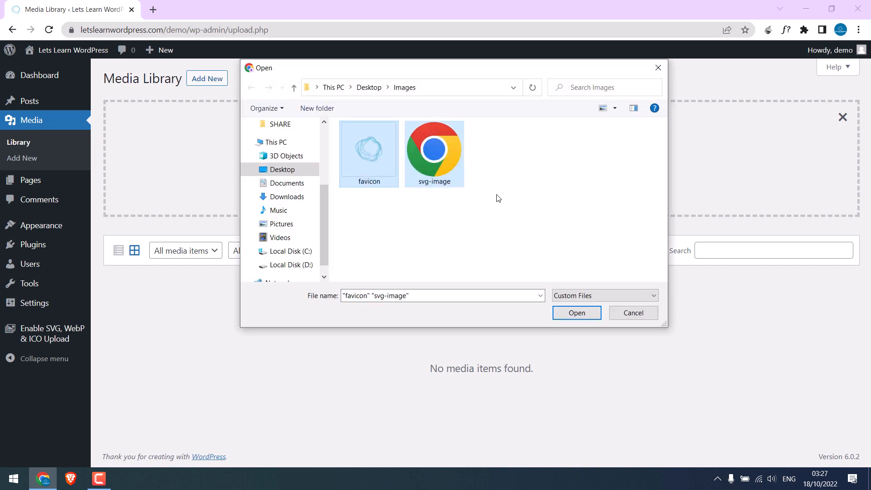
left_click(576, 312)
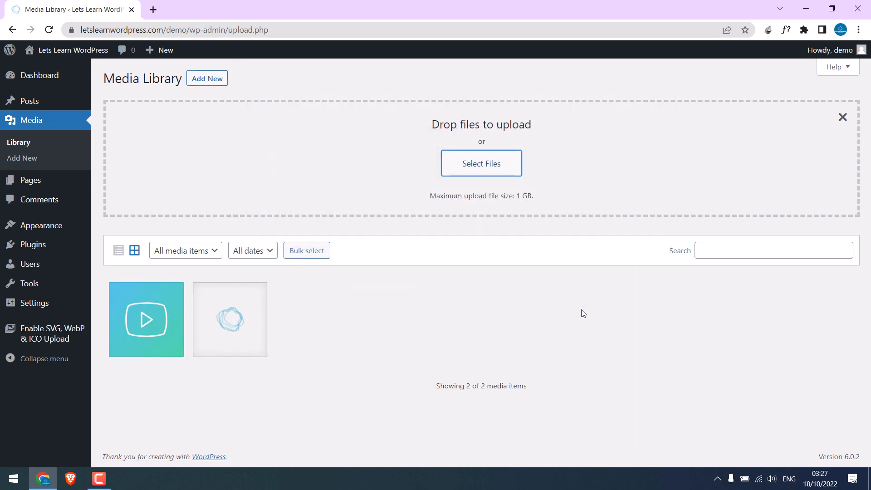
mouse_move(134, 319)
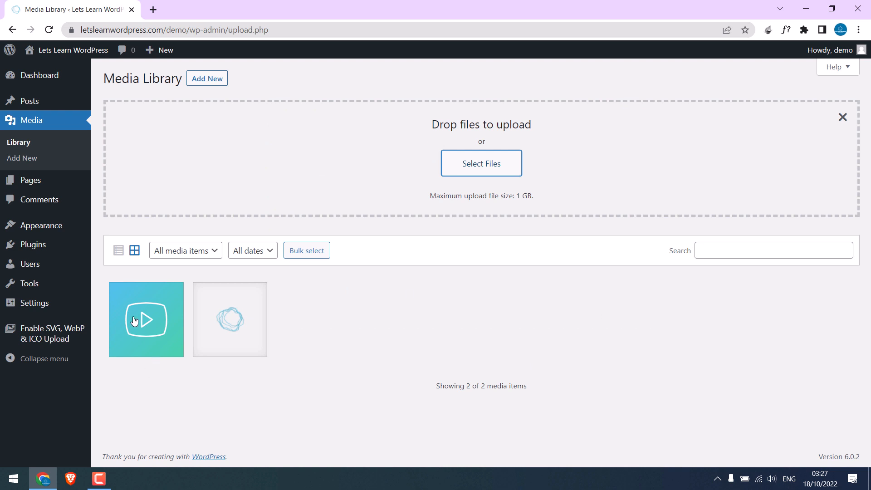
left_click(146, 319)
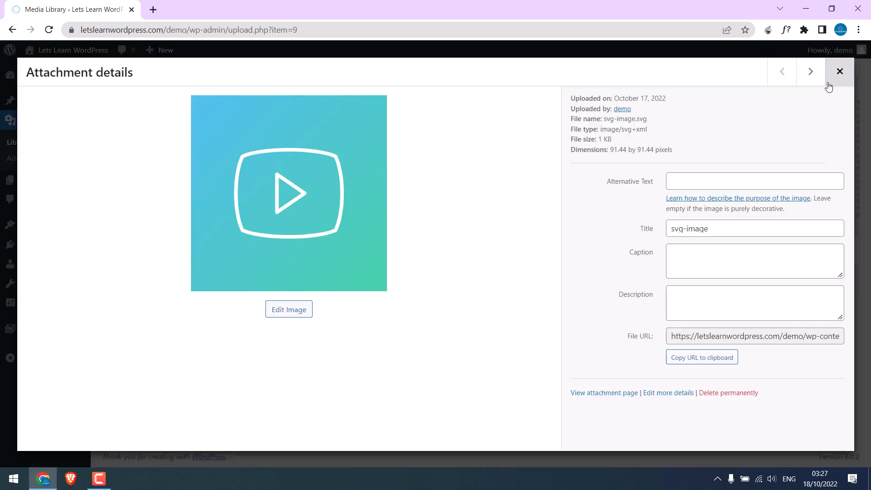
left_click(782, 71)
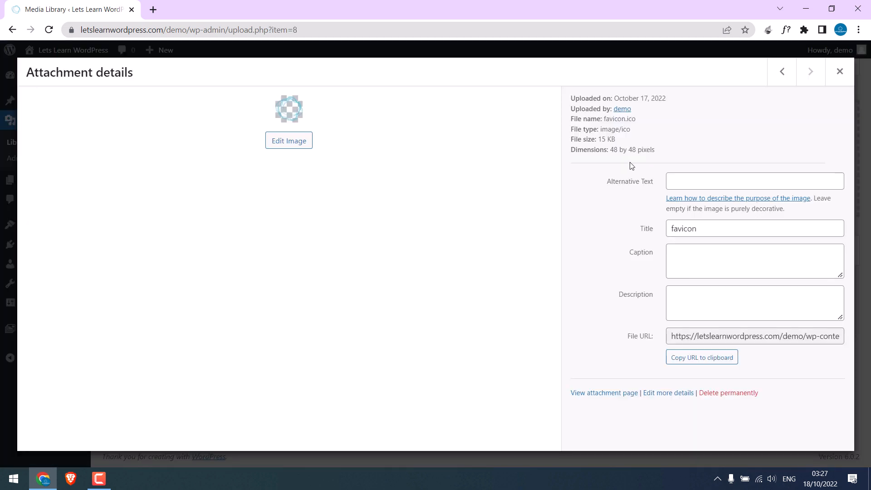
mouse_move(724, 117)
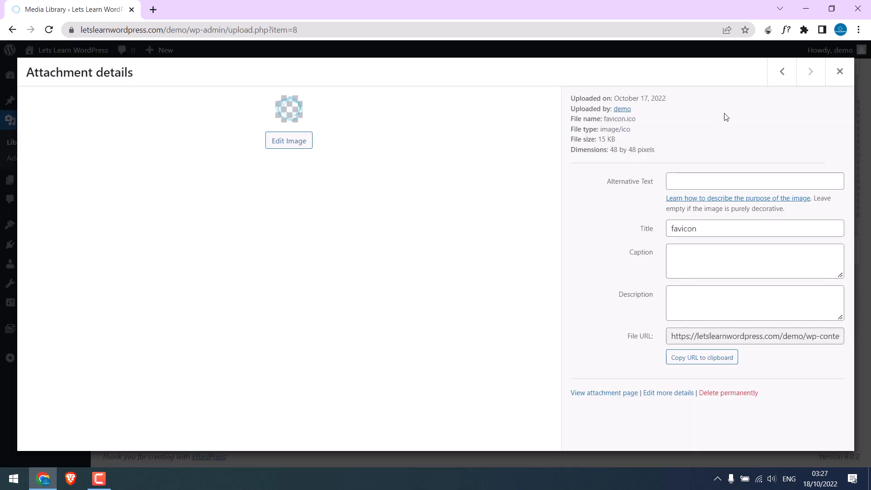
left_click(839, 71)
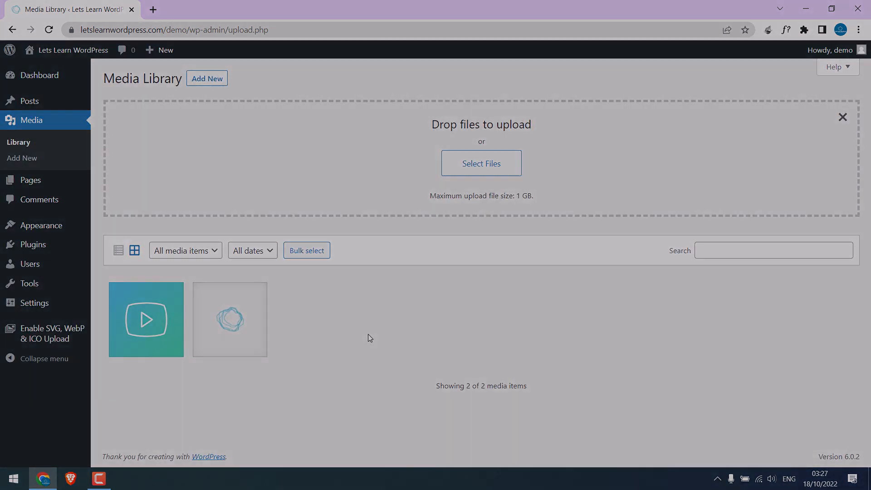